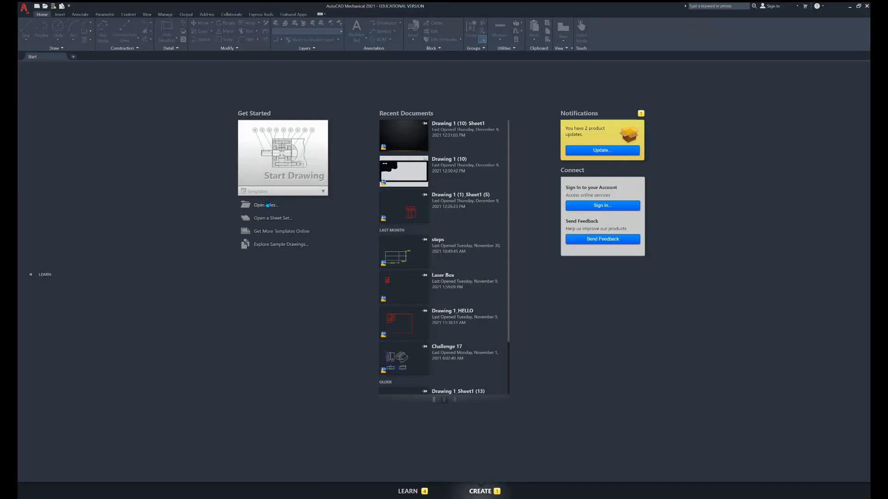
Open avengers.dwg from the Downloads folder via Open Files
{"action": "left_click", "coordinate": [265, 205]}
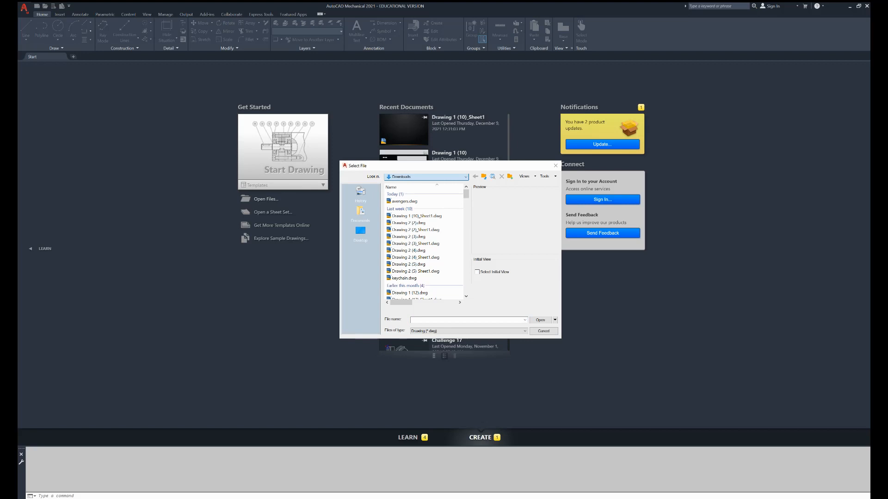
{"action": "left_click", "coordinate": [404, 200]}
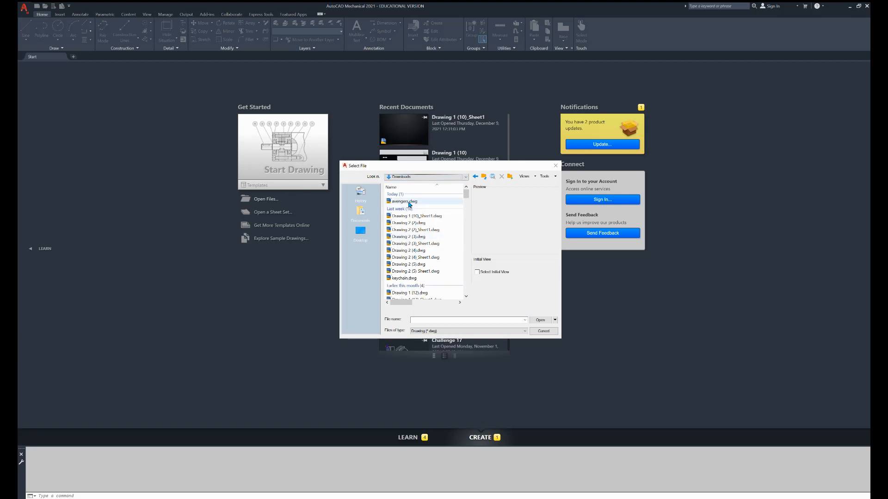
{"action": "double_click", "coordinate": [405, 200]}
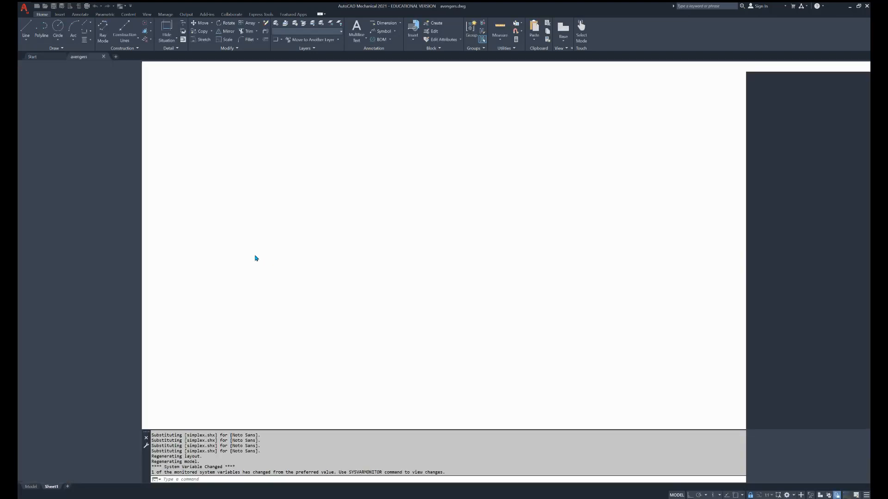
Export the Sheet1 layout to avengers_Sheet1.dwg and open the new model-space drawing
{"action": "left_click", "coordinate": [51, 488]}
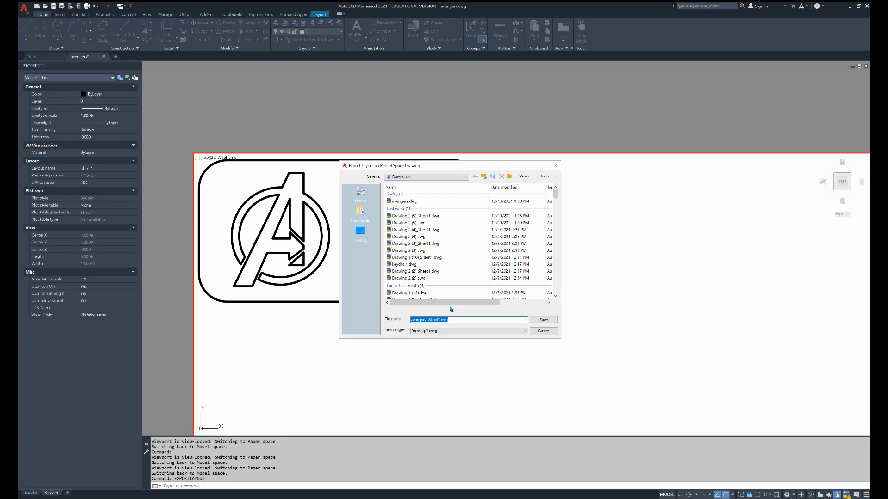
{"action": "left_click", "coordinate": [543, 320]}
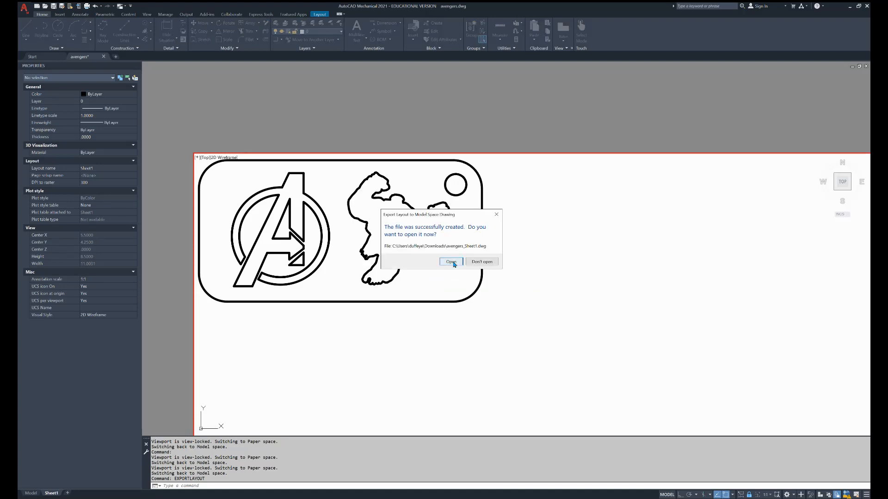
{"action": "left_click", "coordinate": [451, 262]}
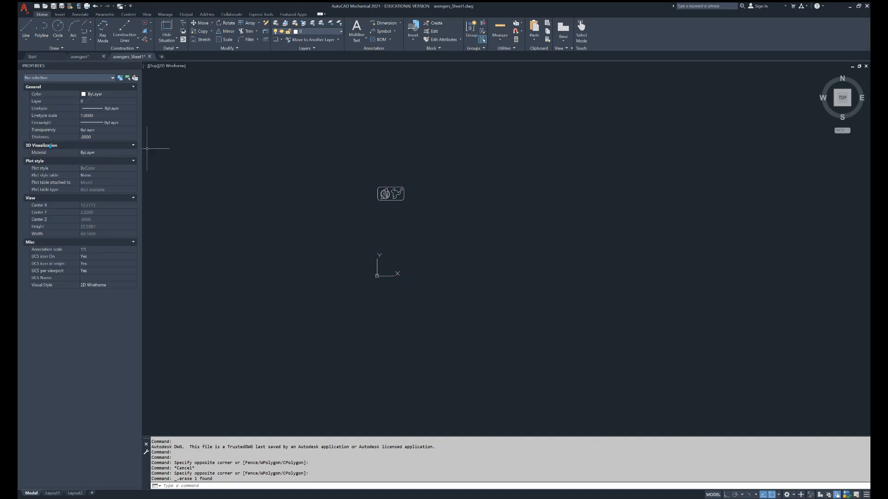
{"action": "mouse_move", "coordinate": [460, 241]}
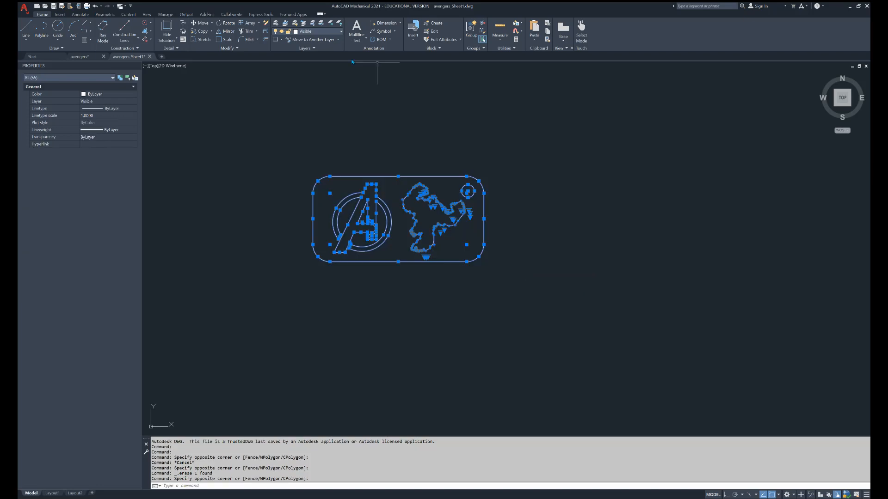
{"action": "mouse_move", "coordinate": [320, 32]}
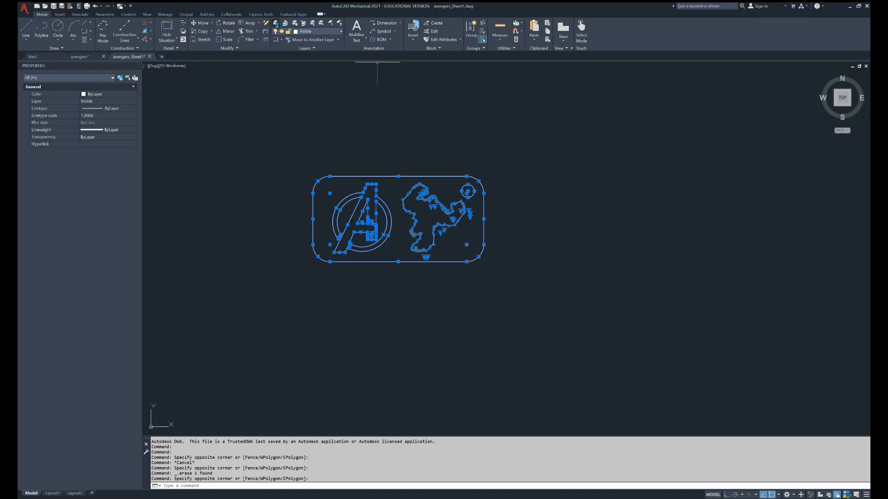
{"action": "mouse_move", "coordinate": [277, 27]}
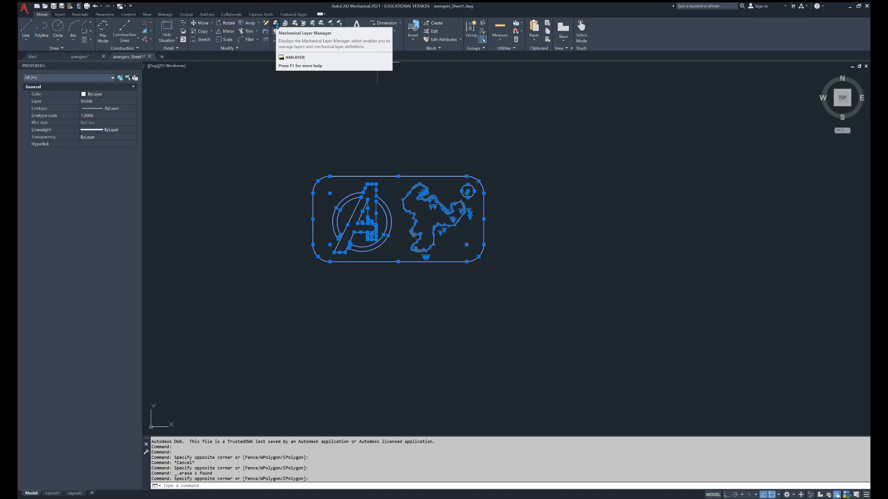
In the Mechanical Layer Manager, set the Visible layer colour to standard red
{"action": "left_click", "coordinate": [276, 23]}
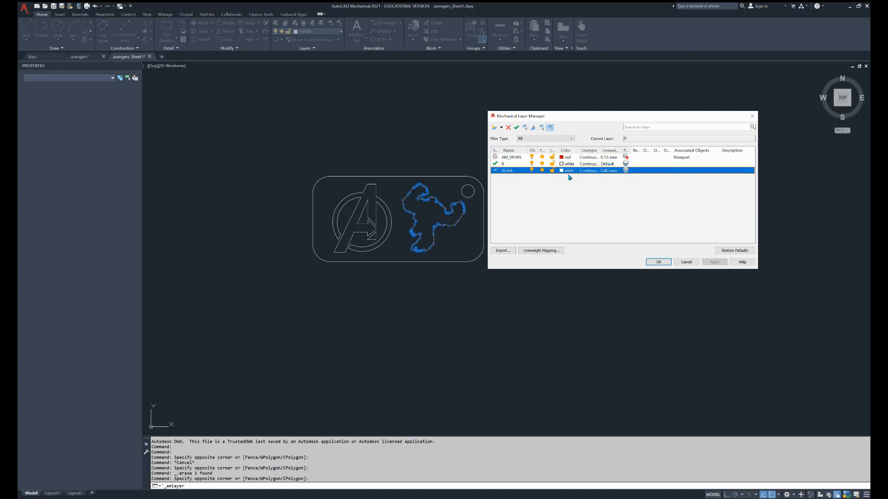
{"action": "left_click", "coordinate": [568, 170]}
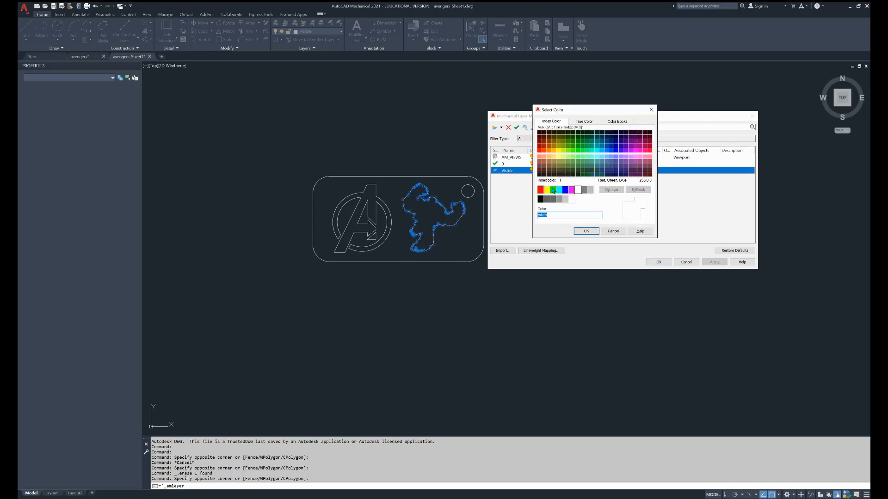
{"action": "left_click", "coordinate": [538, 157]}
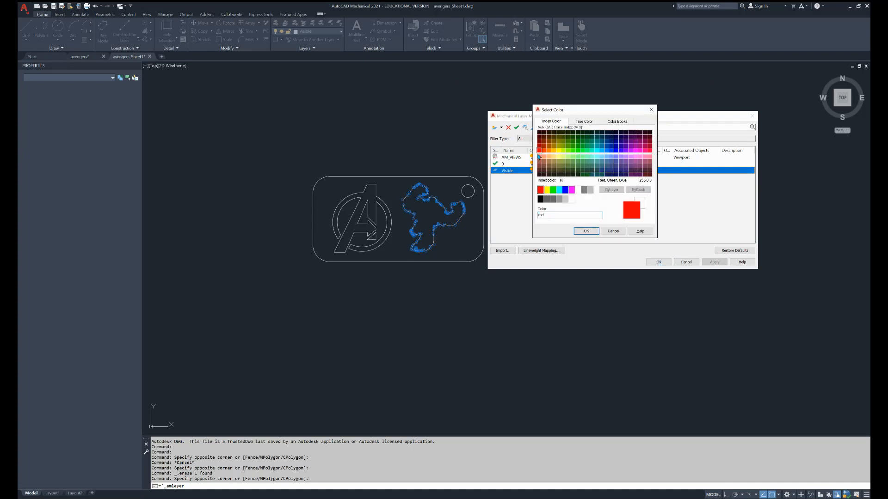
{"action": "left_click", "coordinate": [540, 190]}
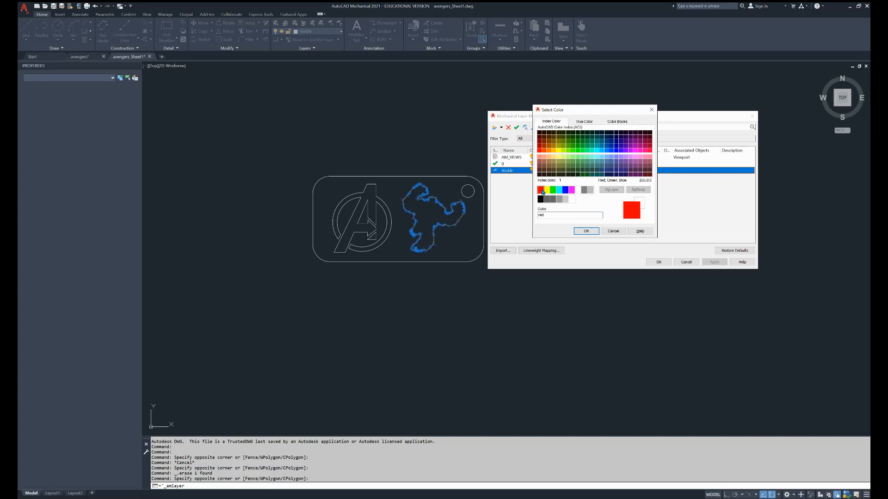
{"action": "left_click", "coordinate": [586, 231]}
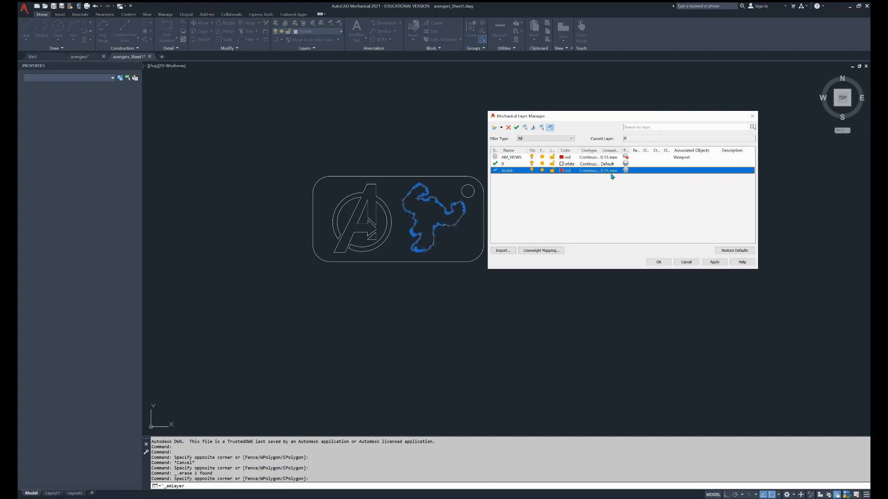
Set the Visible layer lineweight to 0.00 mm and apply the layer changes
{"action": "left_click", "coordinate": [609, 171]}
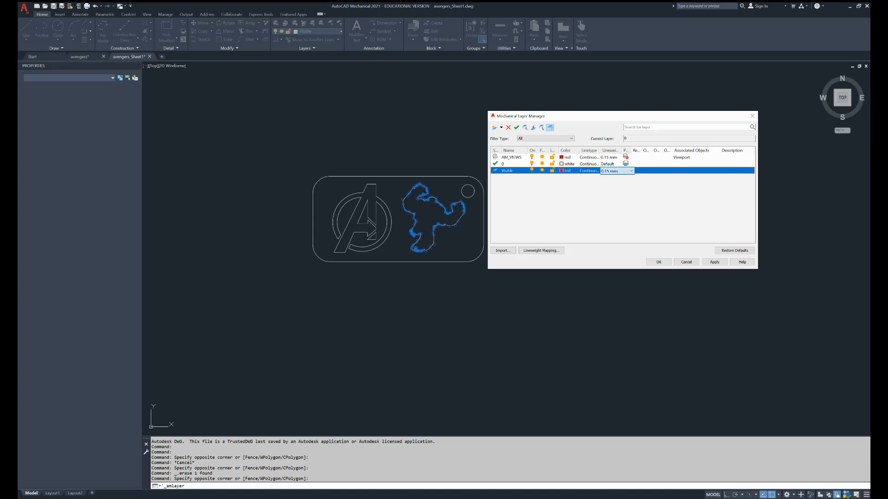
{"action": "left_click", "coordinate": [614, 170]}
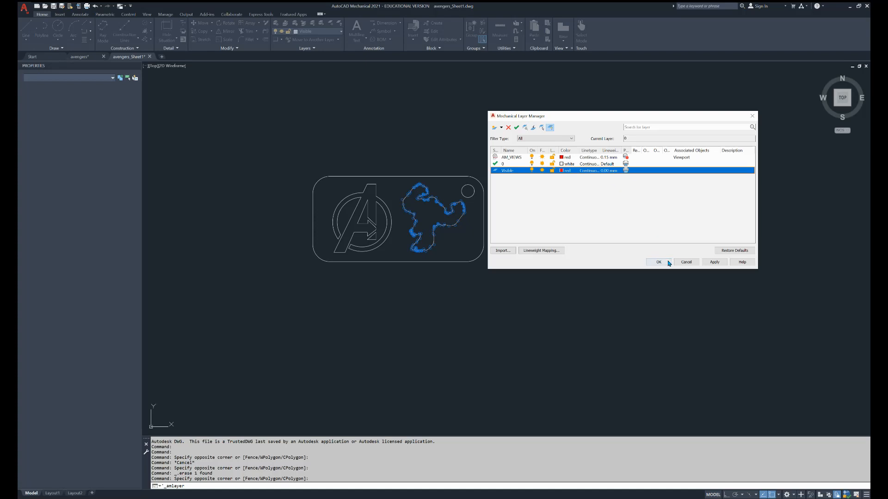
{"action": "left_click", "coordinate": [658, 261]}
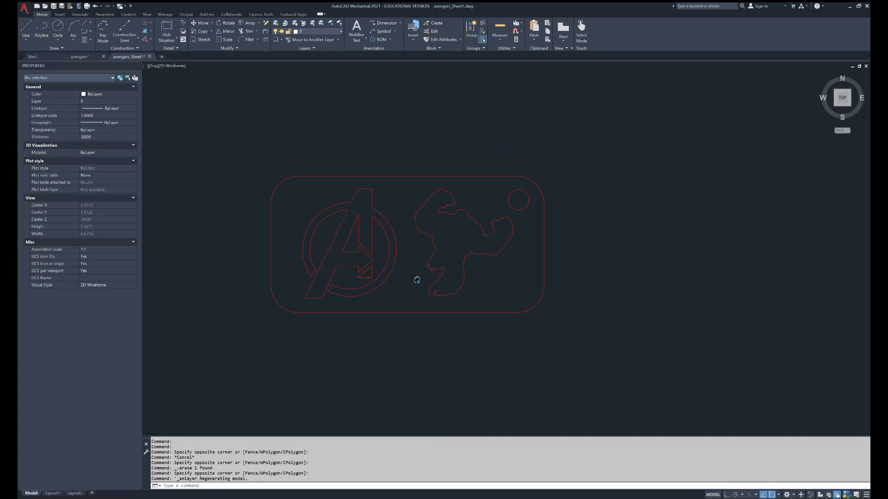
Zoom in to check the red logo geometry before saving and closing avengers_Sheet1.dwg
{"action": "scroll", "scroll_direction": "up", "scroll_amount": 3}
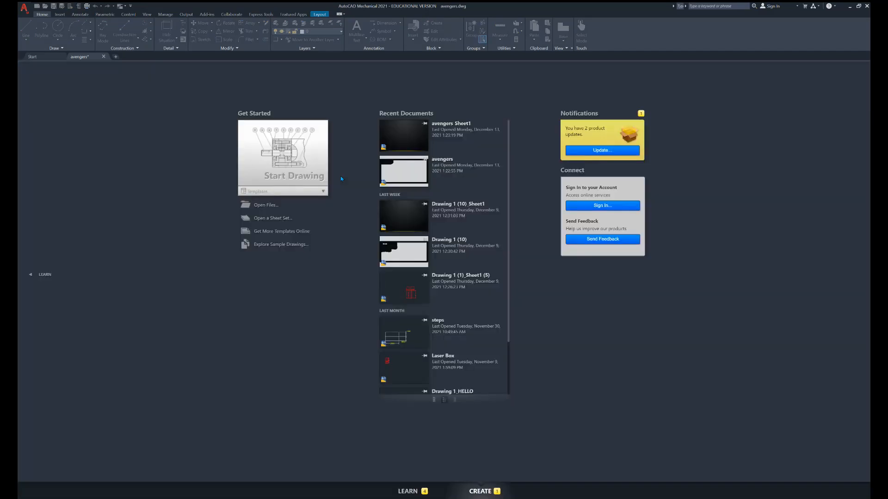
Close the original avengers drawing tab, leaving only the Start page
{"action": "left_click", "coordinate": [104, 56]}
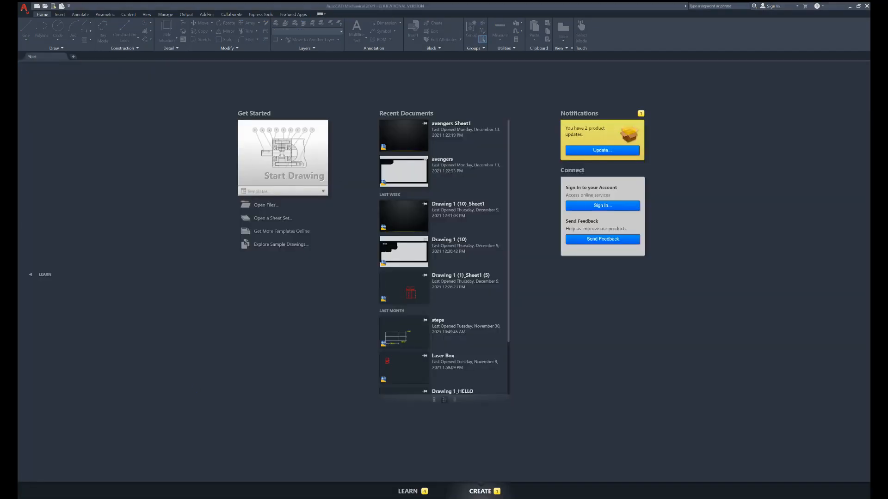